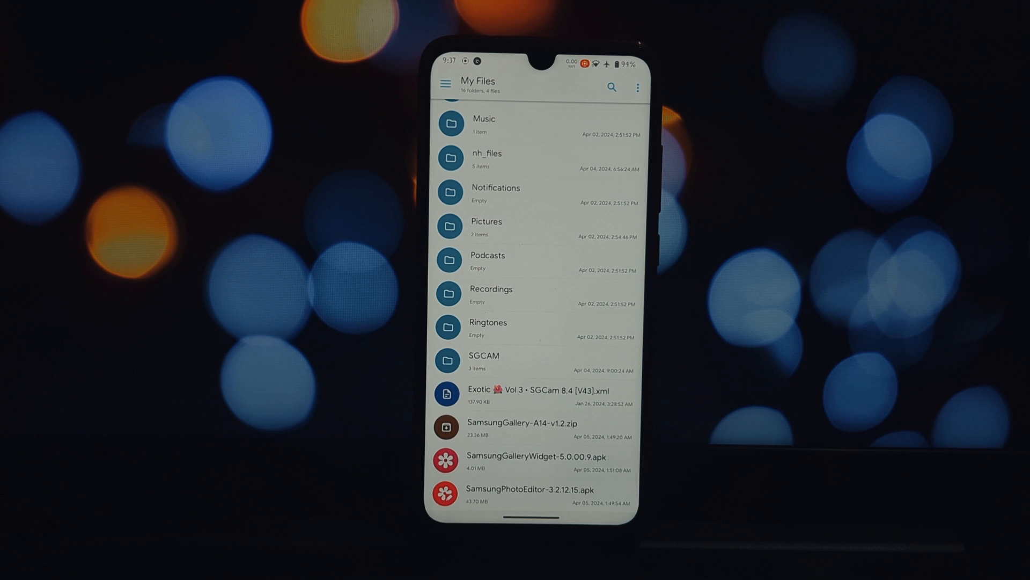
Leave My Files and go back to the home screen.
key("Back")
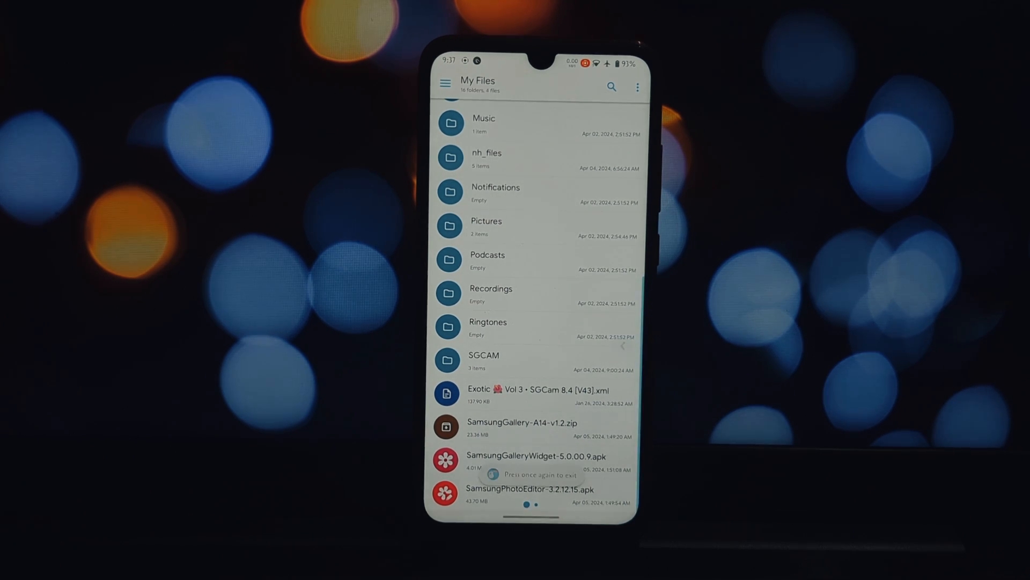
key("Home")
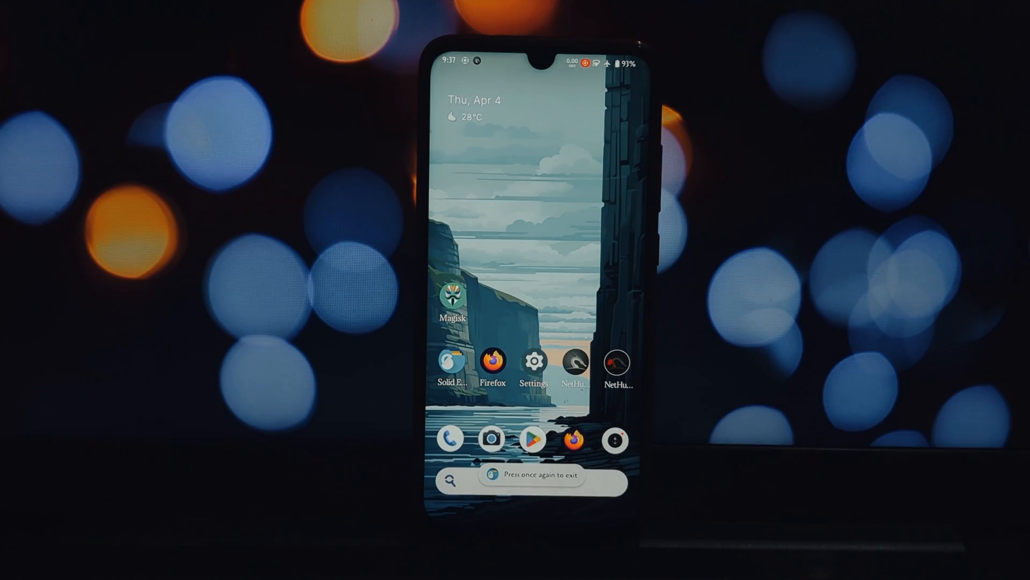
Install the SamsungGallery-A14-v1.2.zip module from storage in Magisk's Modules section.
left_click(452, 300)
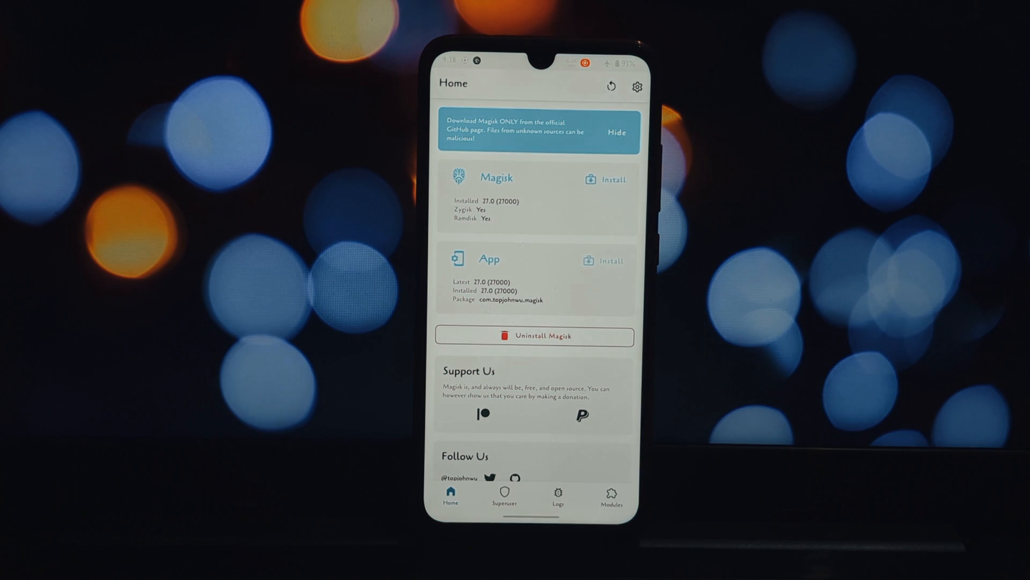
left_click(610, 493)
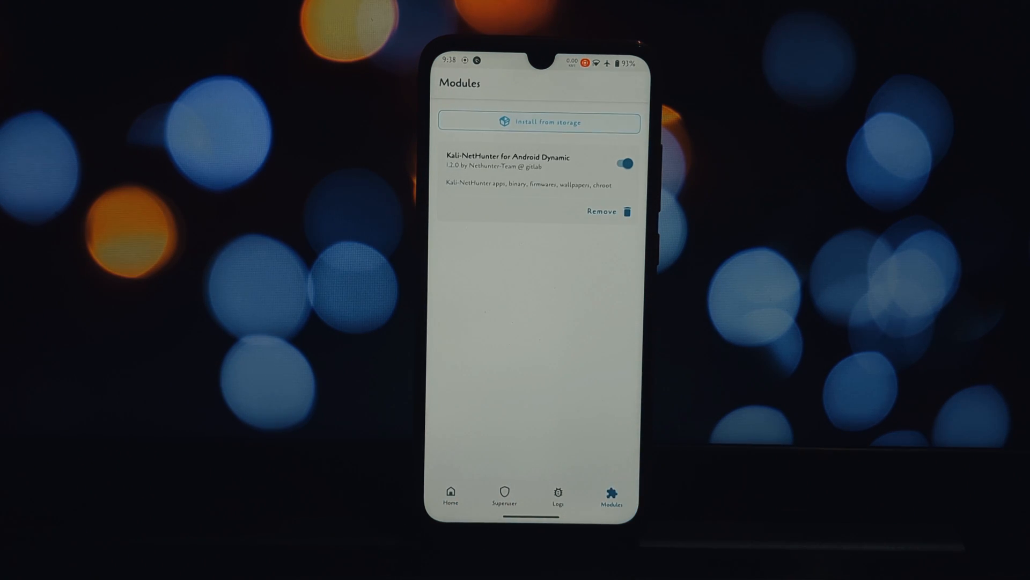
left_click(539, 122)
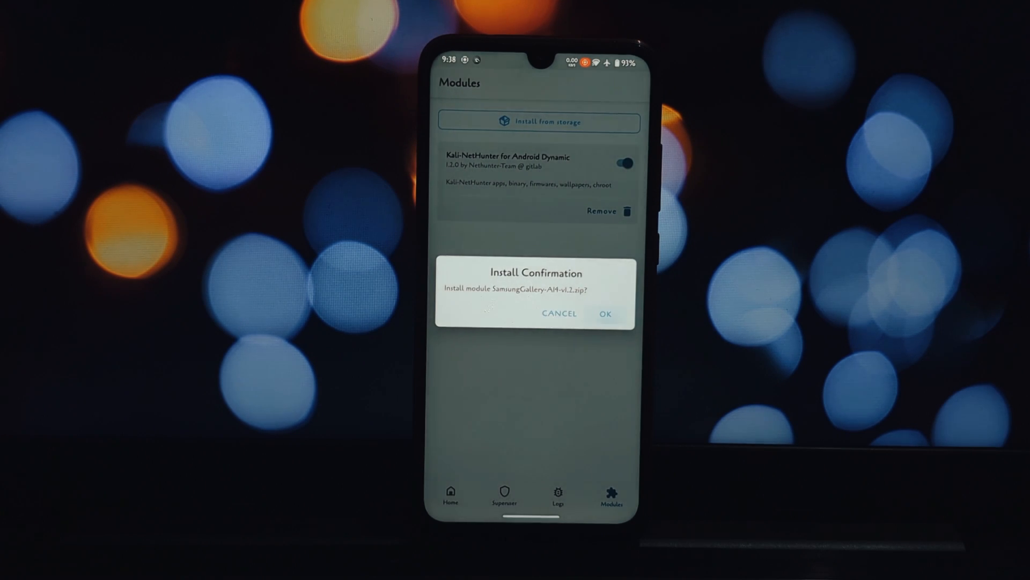
left_click(603, 313)
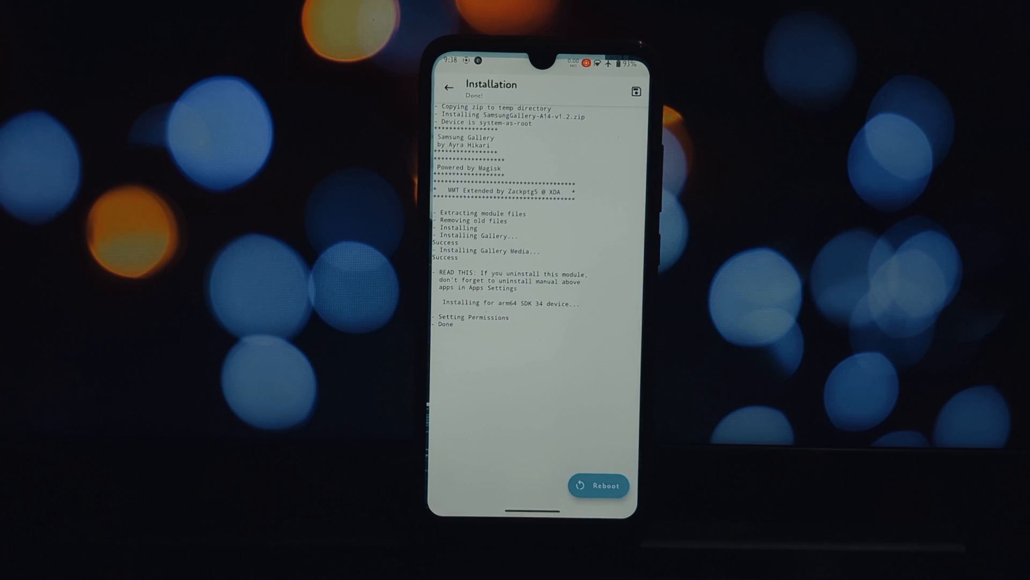
Reboot the phone from Magisk's install screen to activate the Gallery module.
left_click(597, 485)
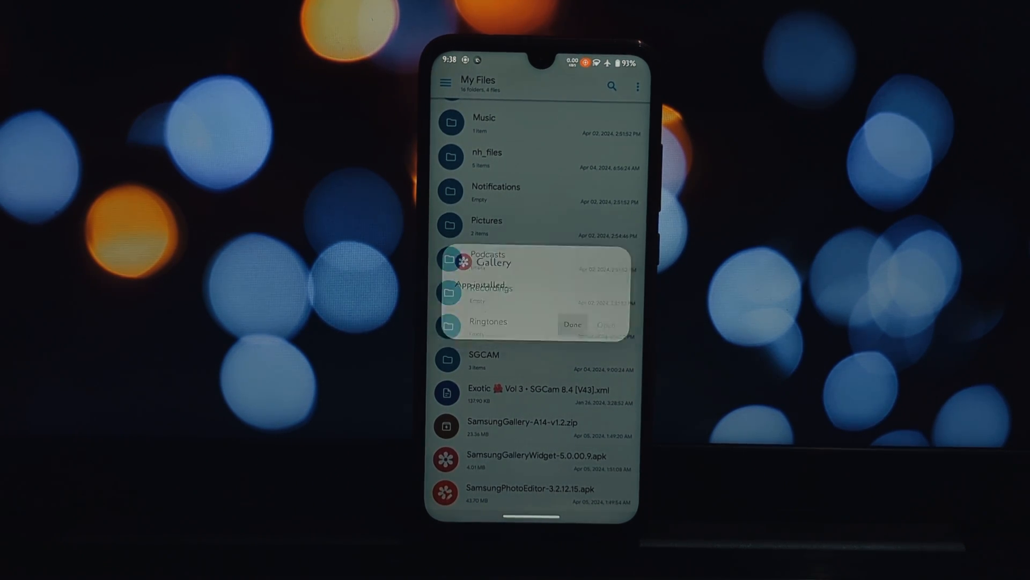
Install SamsungPhotoEditor-3.2.12.15.apk, then launch the new Gallery app.
left_click(604, 324)
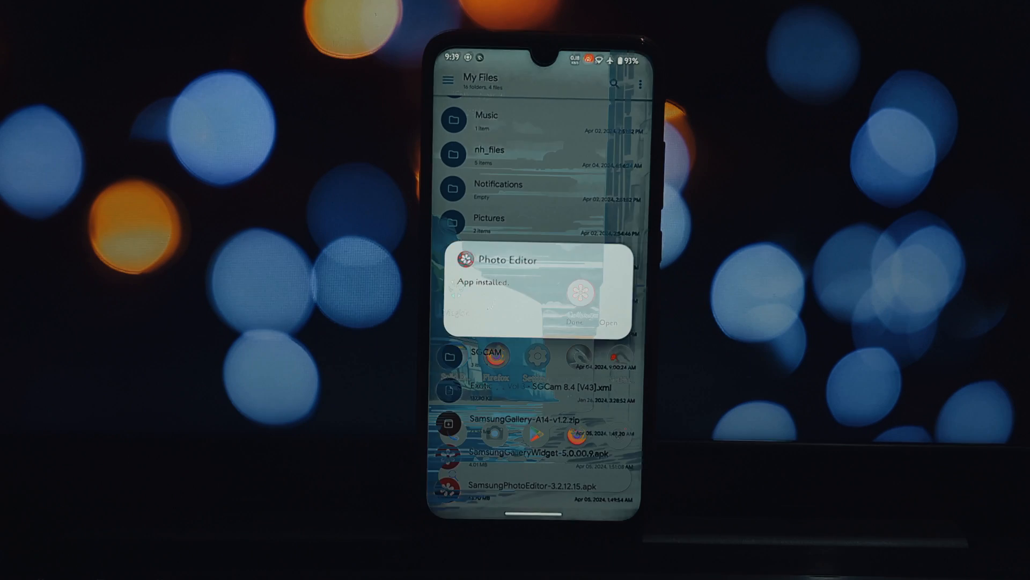
left_click(608, 322)
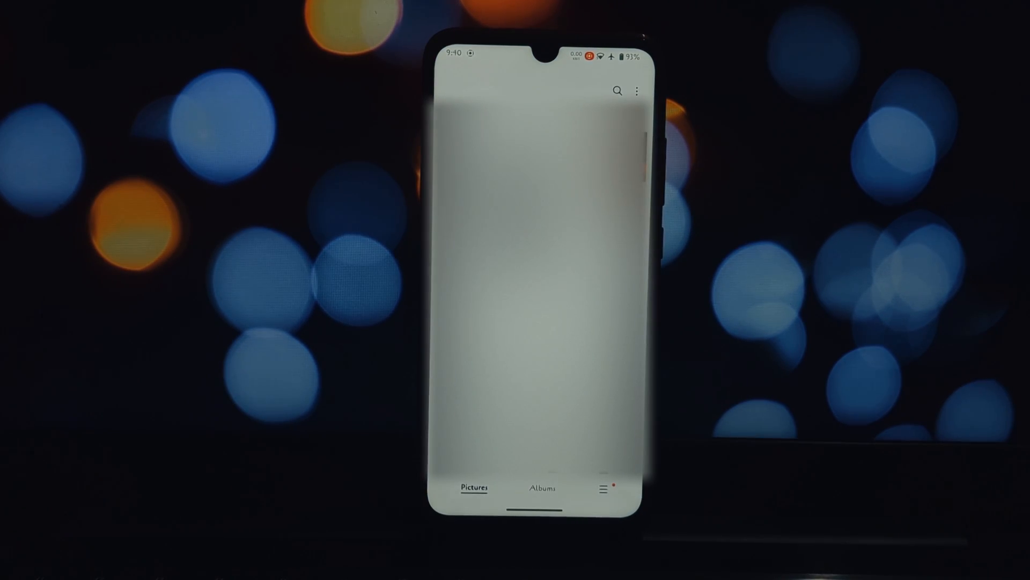
Browse the Gallery menu and Settings, then return to Pictures.
left_click(542, 487)
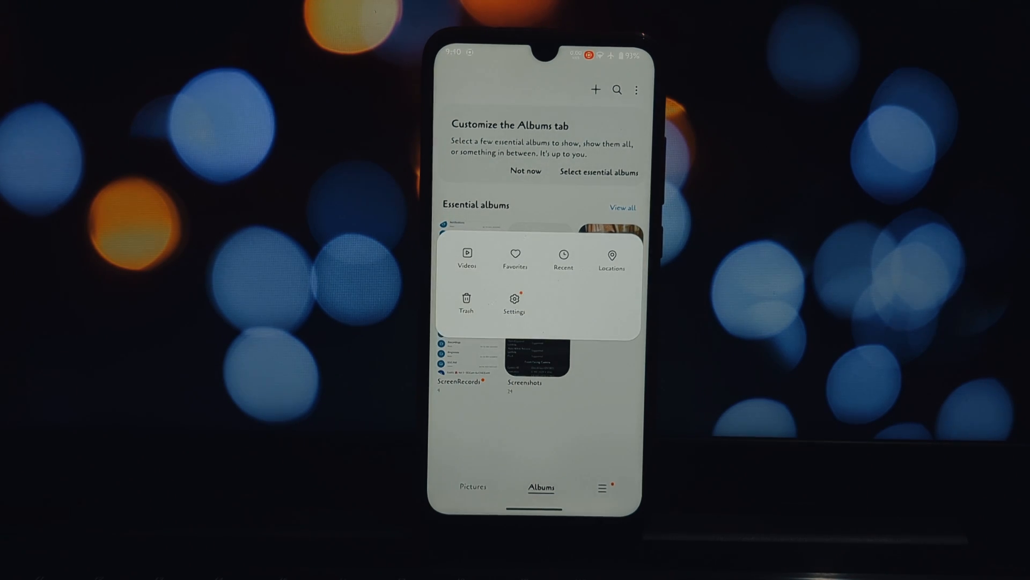
left_click(515, 299)
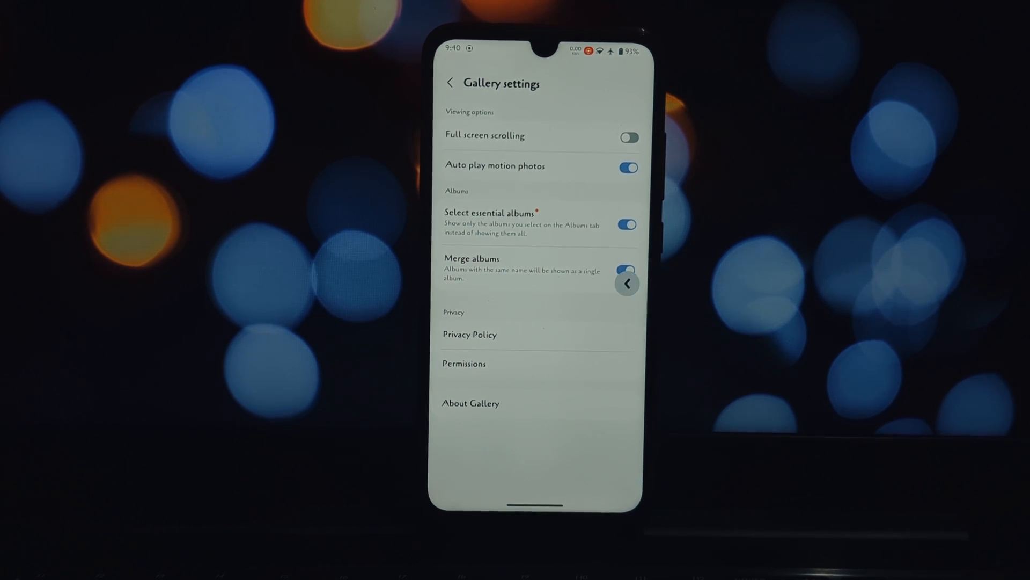
left_click(450, 82)
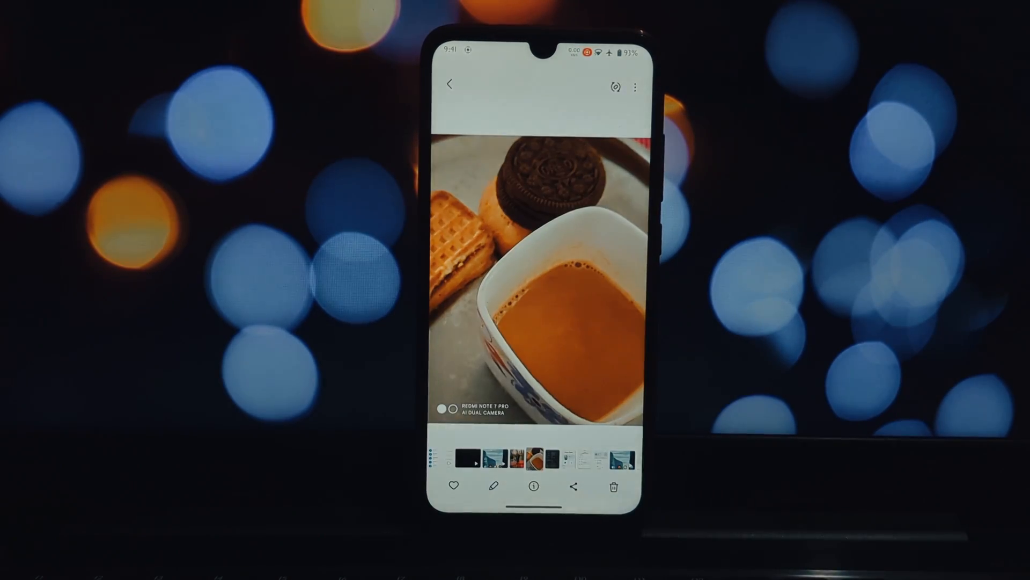
Open the tea photo in Photo Editor and allow access to photos and media.
left_click(494, 485)
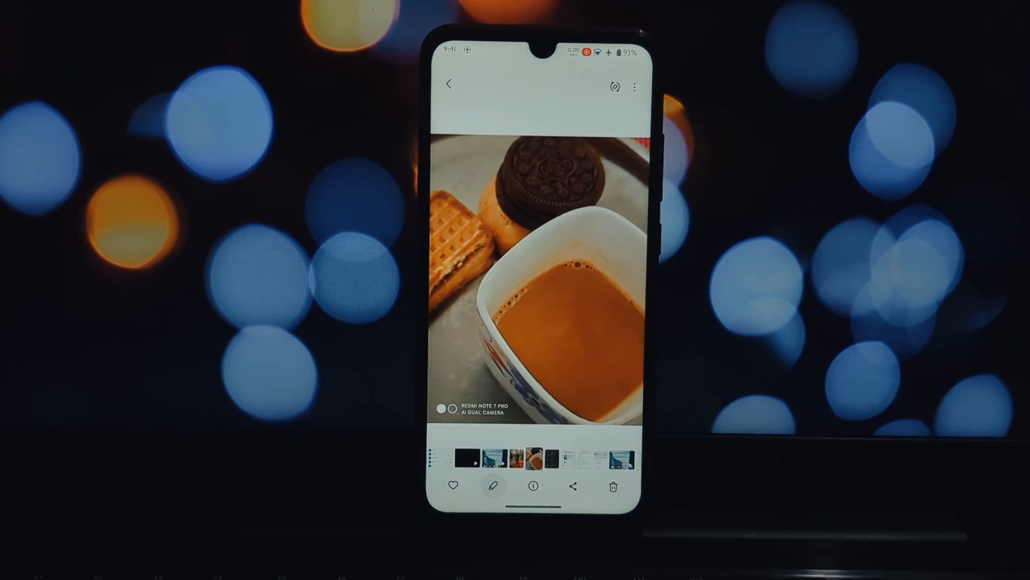
left_click(494, 486)
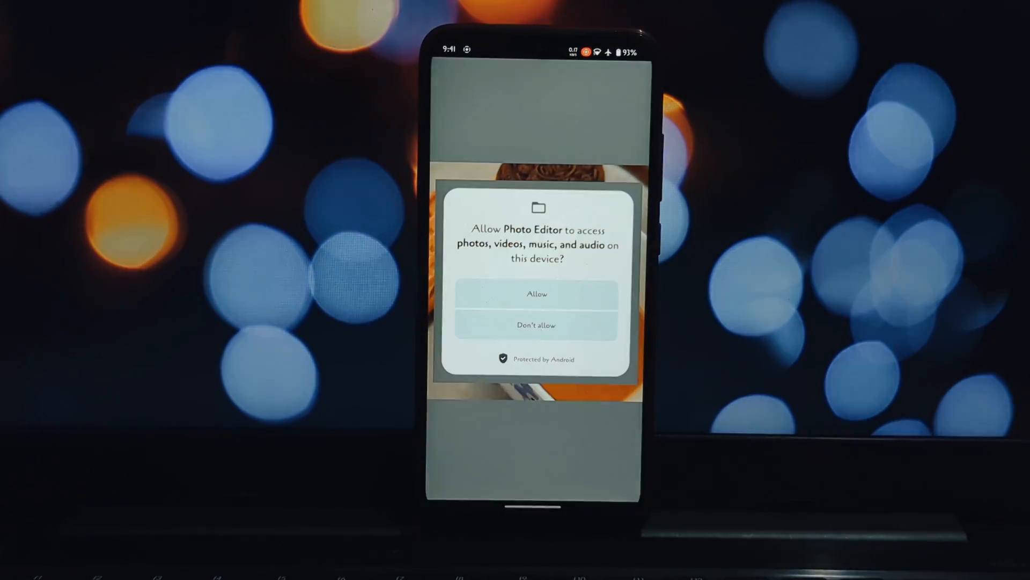
left_click(536, 293)
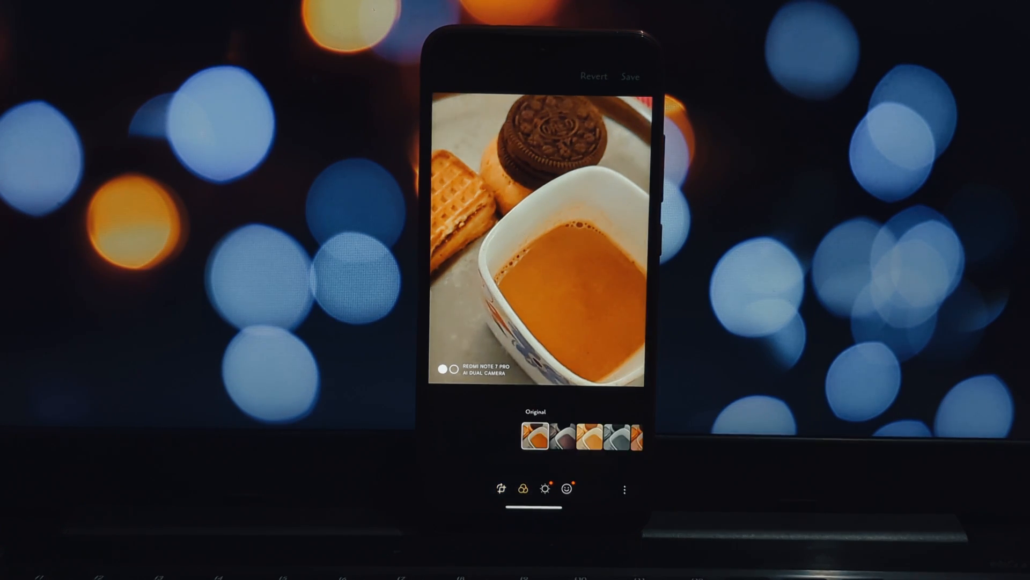
Warm up the tea photo's tone and sharpness, view the Draw tab, and save.
left_click(566, 432)
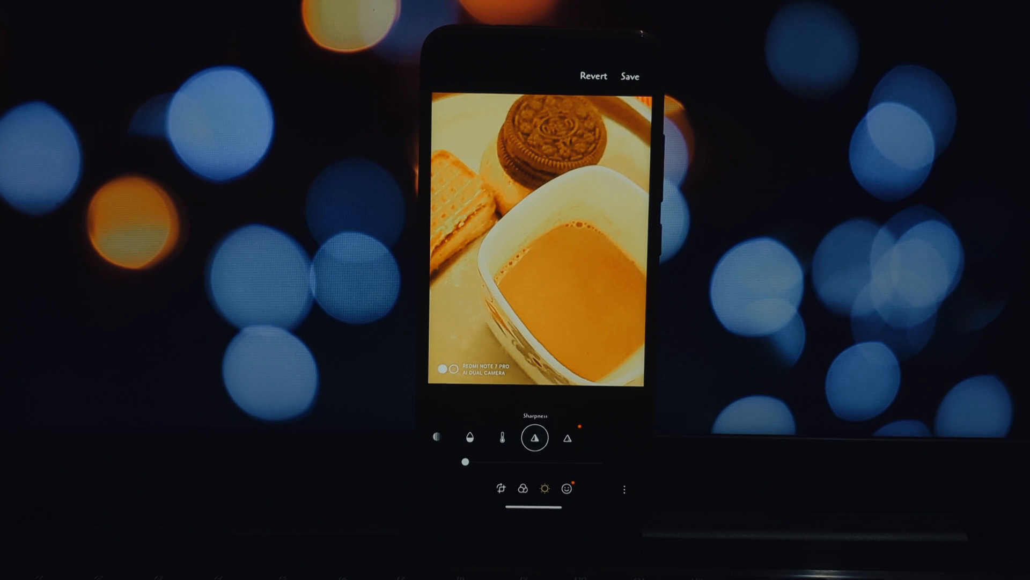
left_click(567, 488)
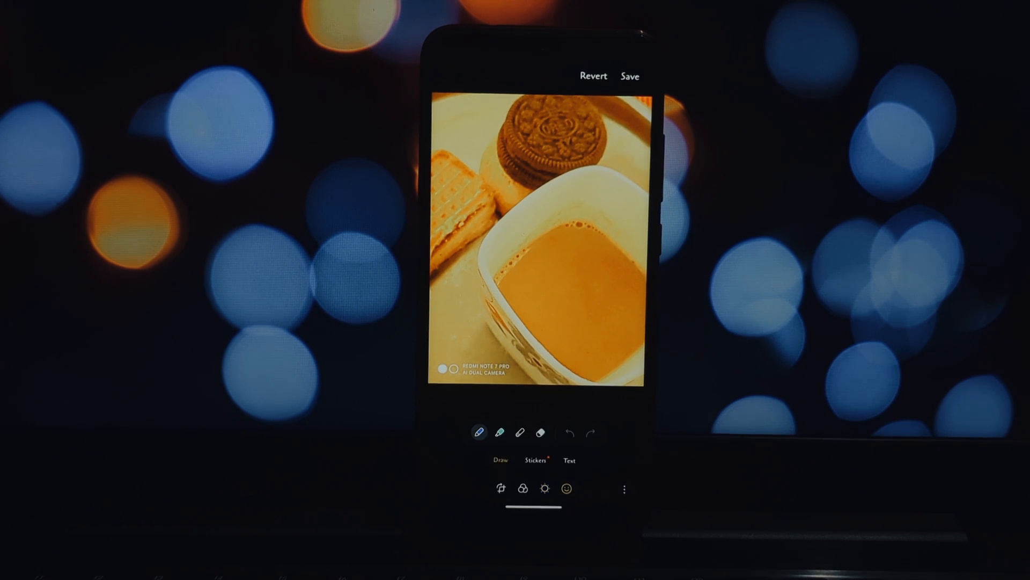
left_click(535, 459)
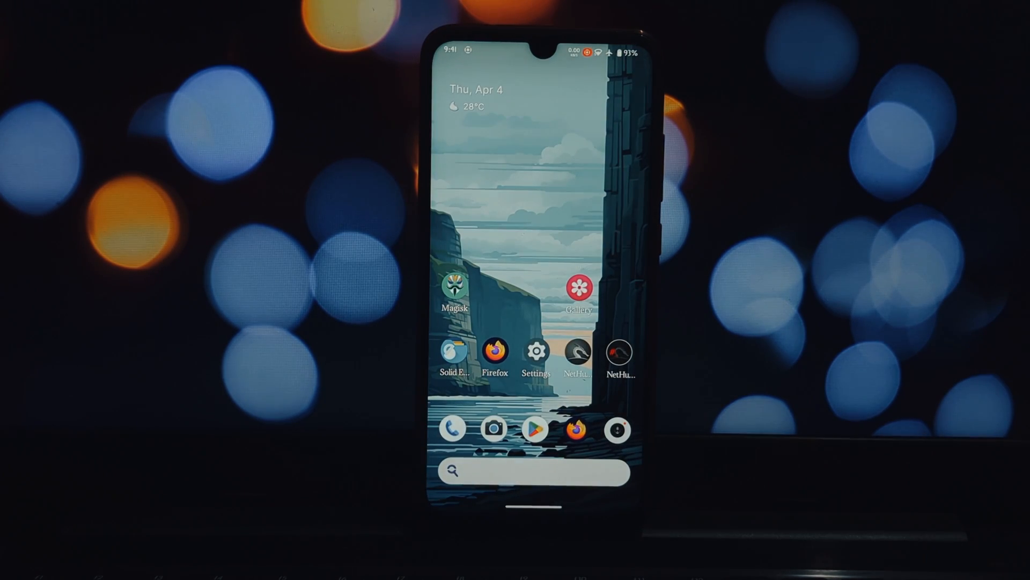
Reopen Gallery and show the tea photo's date and camera details.
left_click(578, 287)
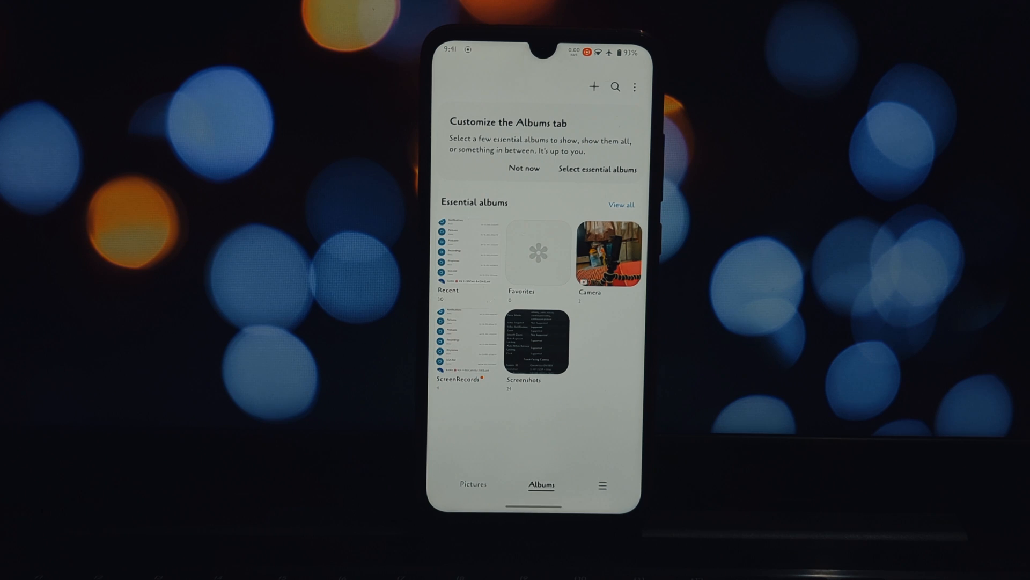
left_click(609, 252)
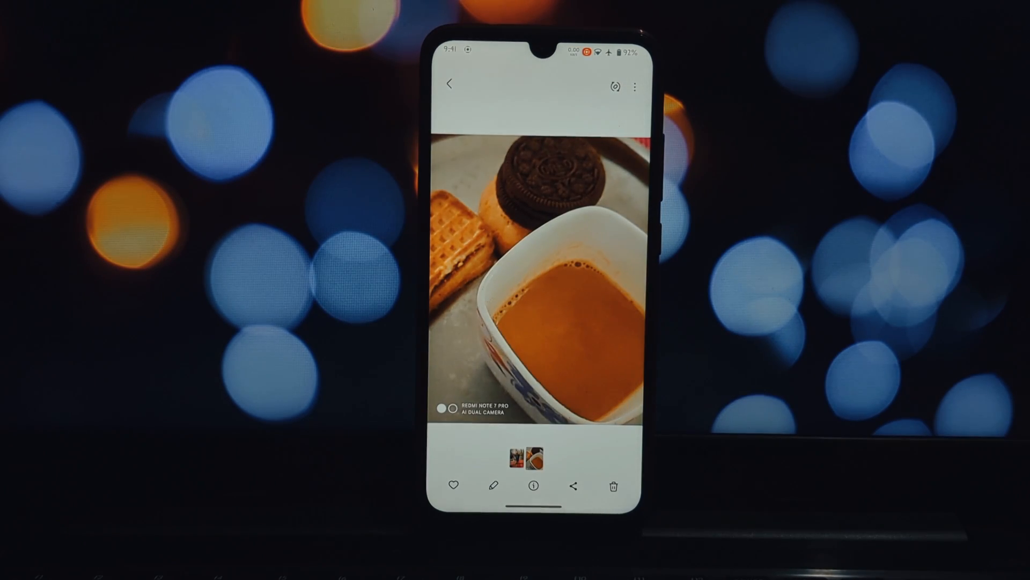
left_click(531, 484)
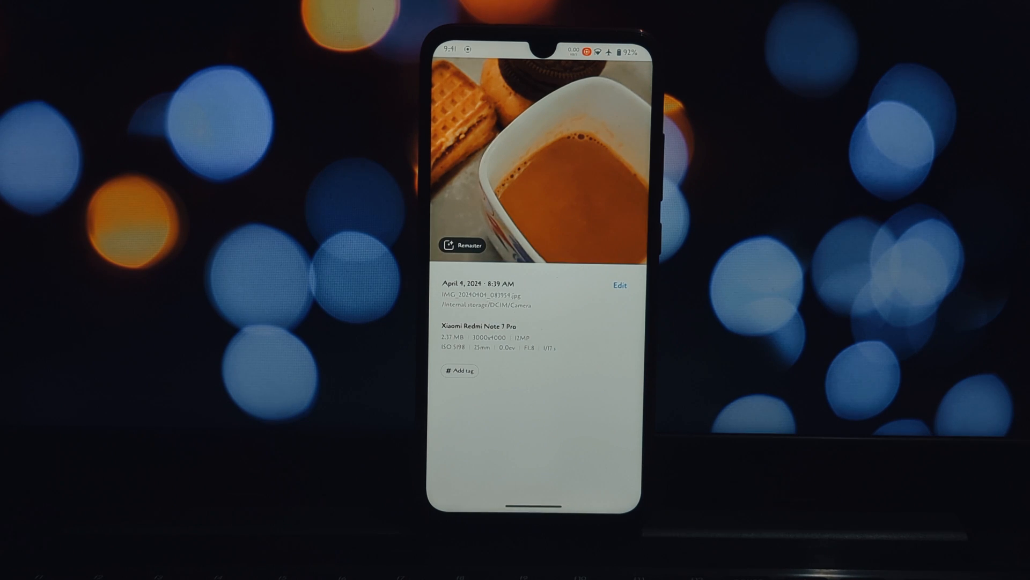